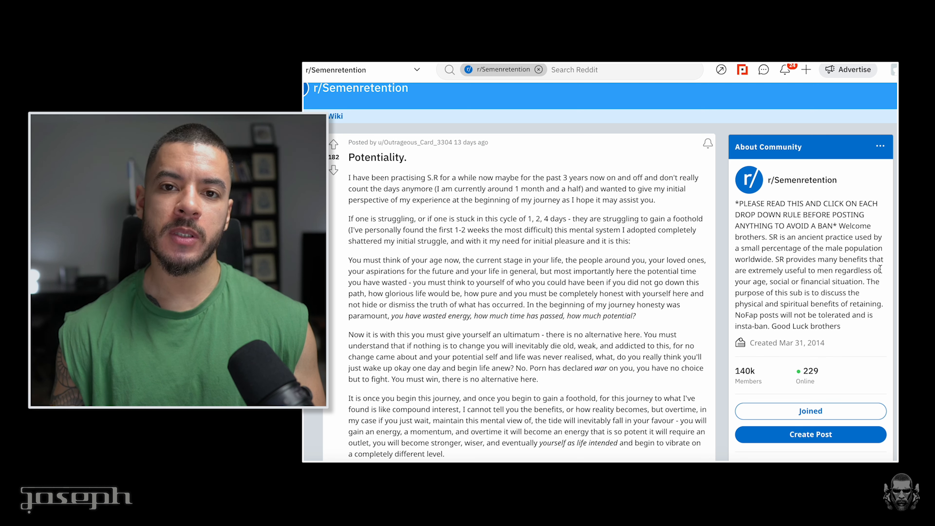
{"action": "scroll", "scroll_direction": "down", "scroll_amount": 3}
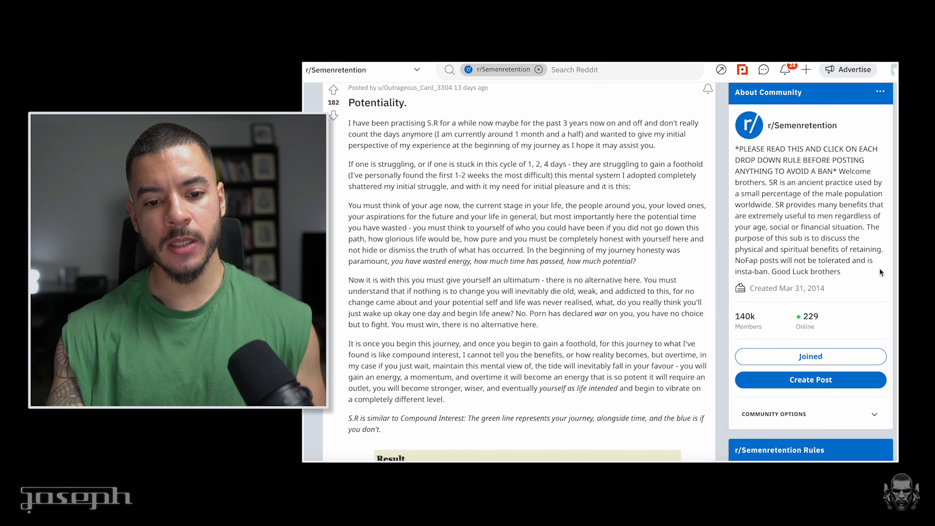
{"action": "scroll", "scroll_direction": "down", "scroll_amount": 3}
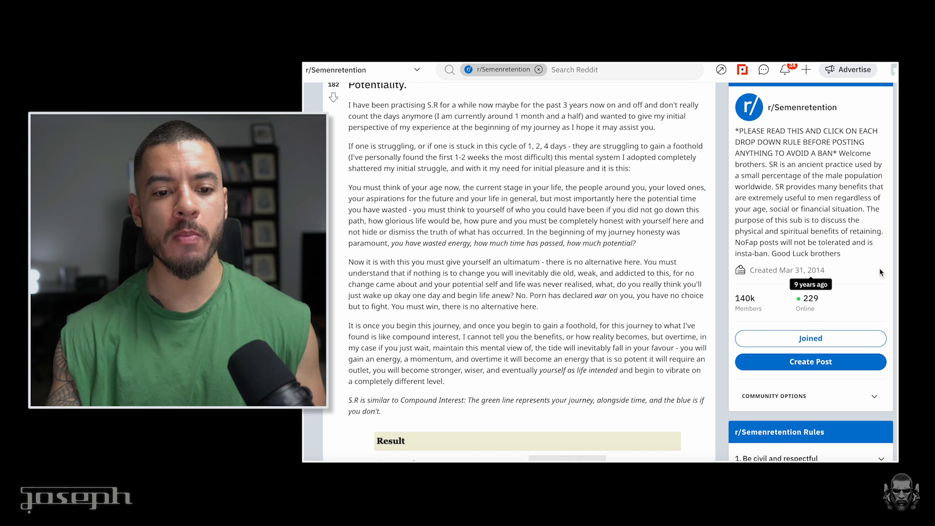
{"action": "mouse_move", "coordinate": [693, 249]}
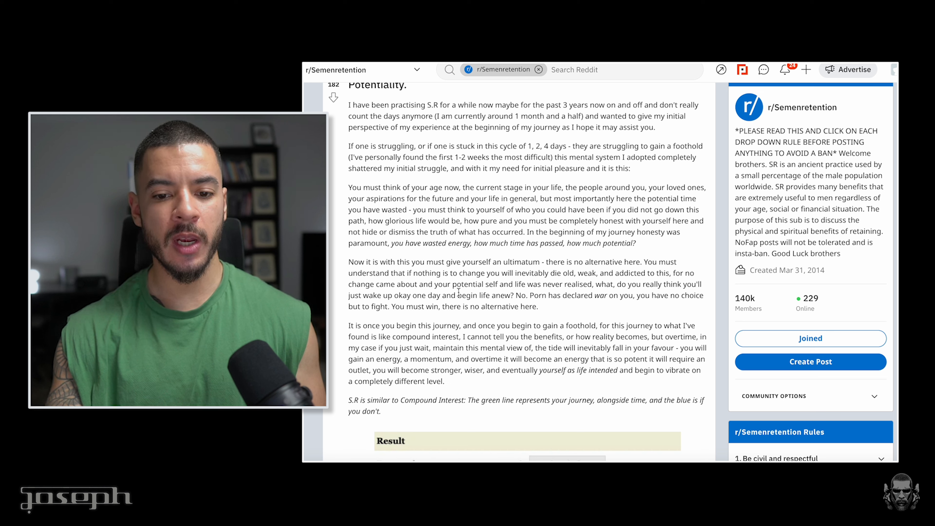
{"action": "mouse_move", "coordinate": [459, 292]}
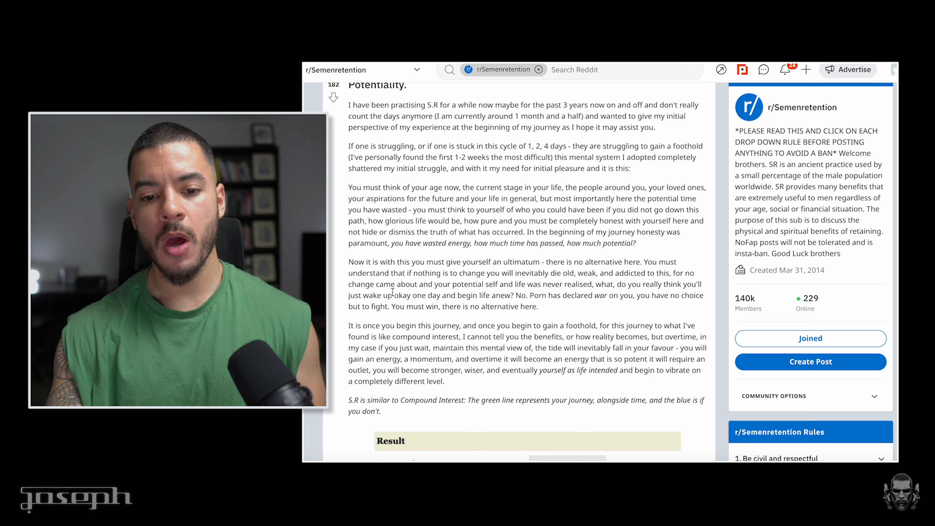
{"action": "scroll", "scroll_direction": "down", "scroll_amount": 3}
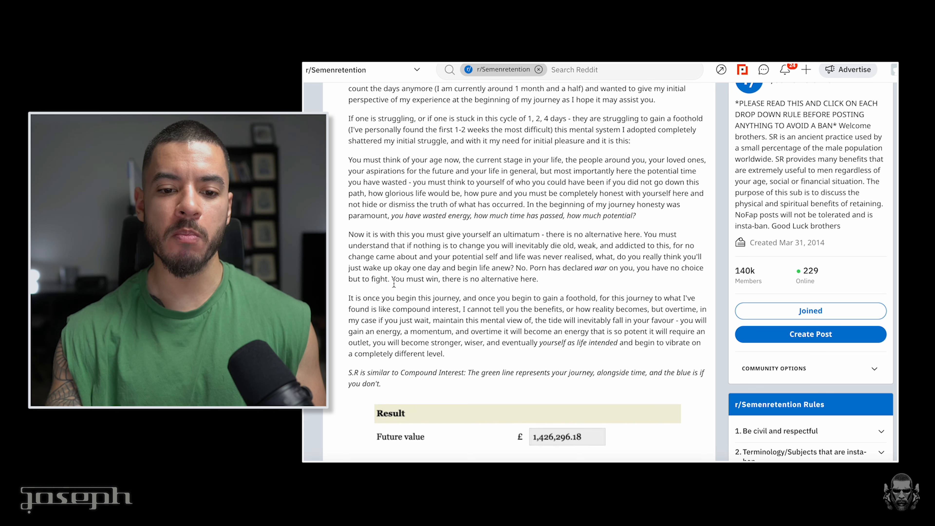
{"action": "scroll", "scroll_direction": "down", "scroll_amount": 3}
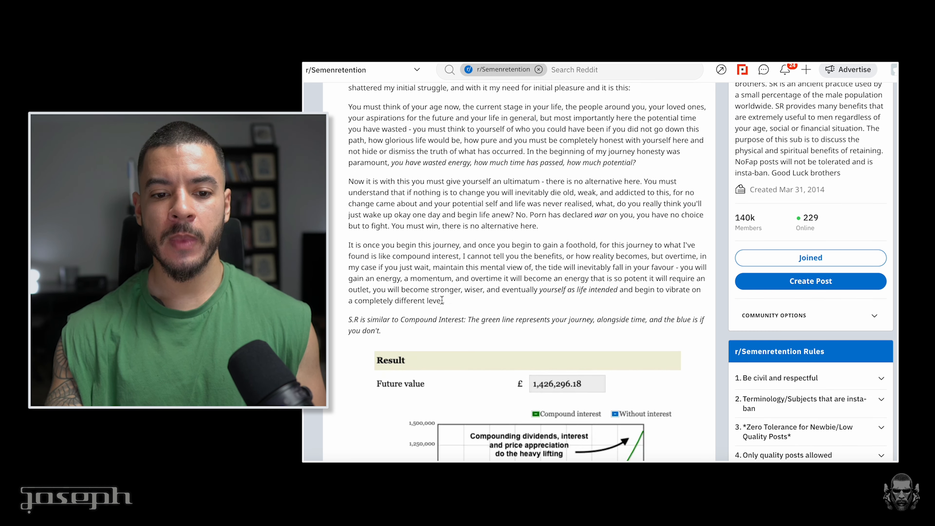
{"action": "mouse_move", "coordinate": [470, 305]}
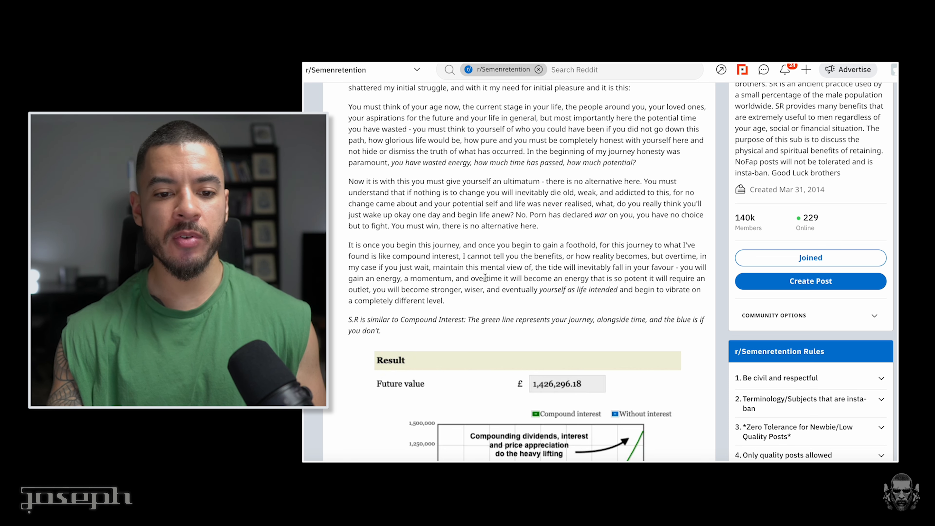
{"action": "scroll", "scroll_direction": "down", "scroll_amount": 3}
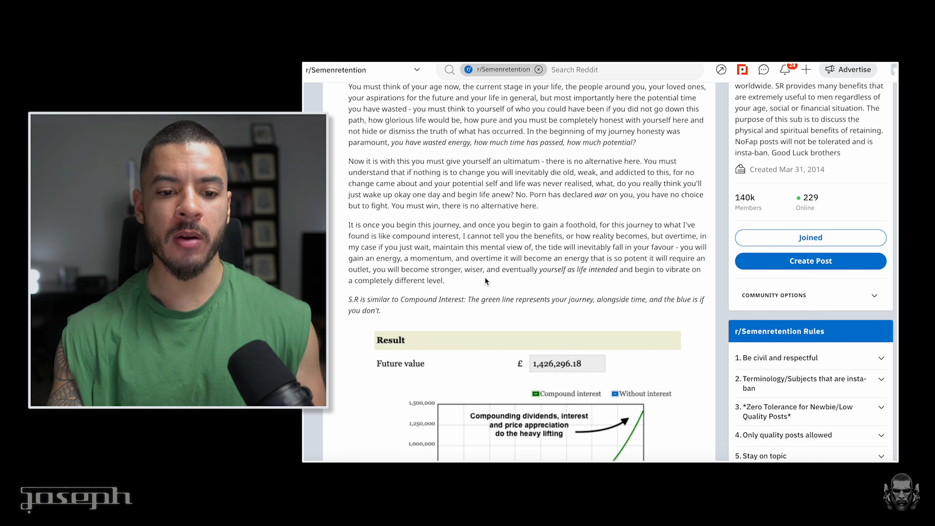
{"action": "scroll", "scroll_direction": "down", "scroll_amount": 3}
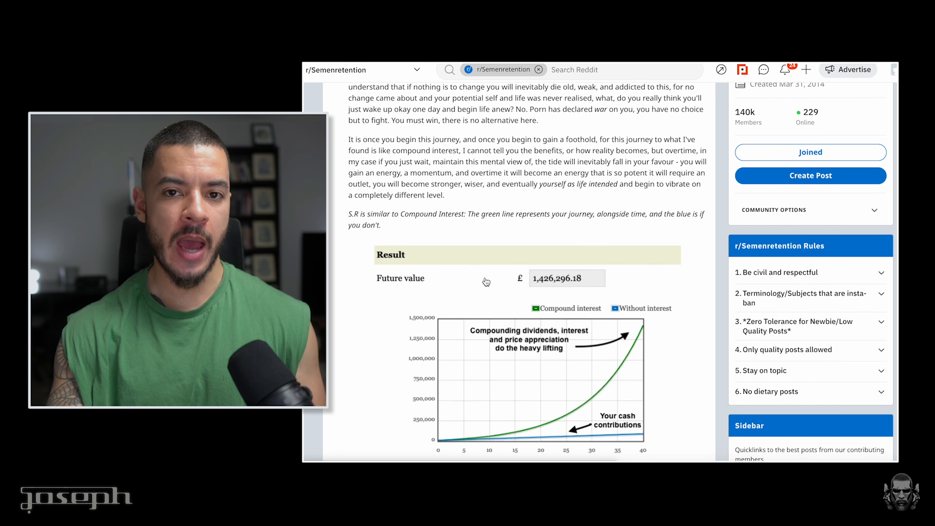
{"action": "scroll", "scroll_direction": "down", "scroll_amount": 3}
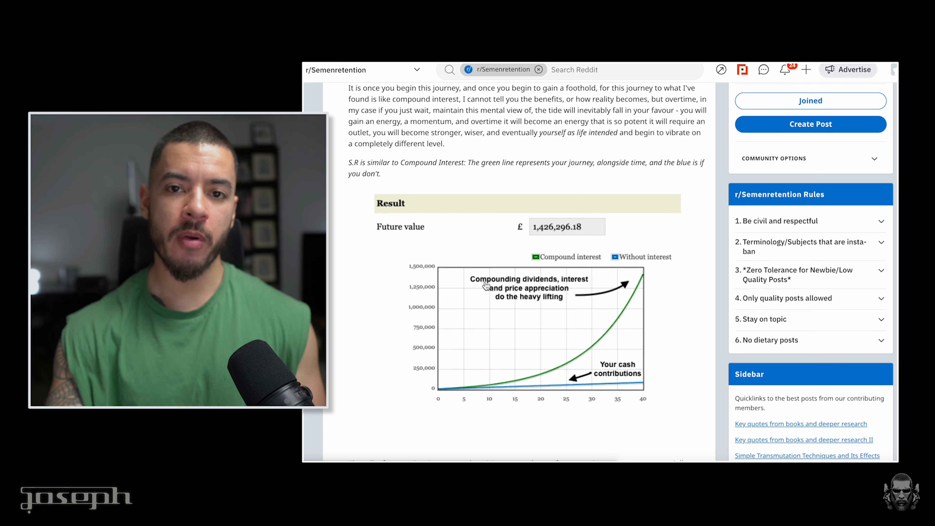
{"action": "scroll", "scroll_direction": "down", "scroll_amount": 3}
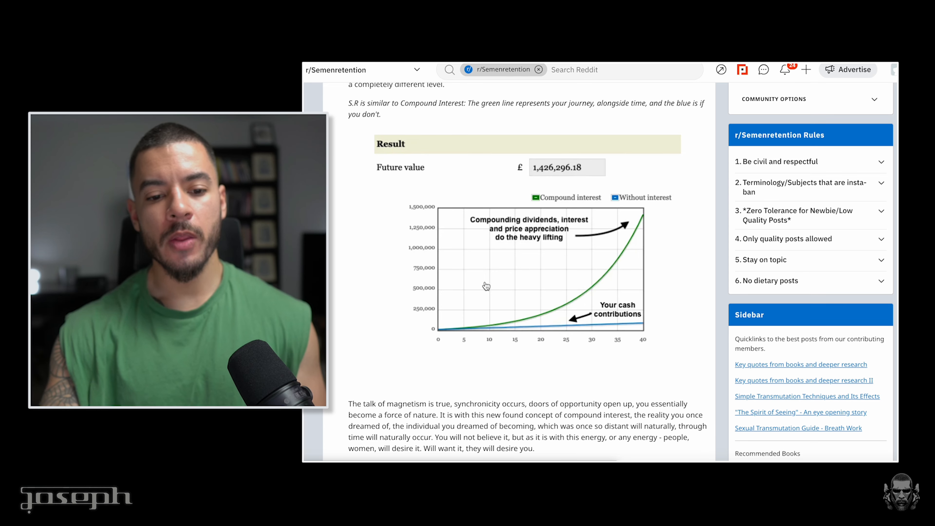
{"action": "scroll", "scroll_direction": "down", "scroll_amount": 3}
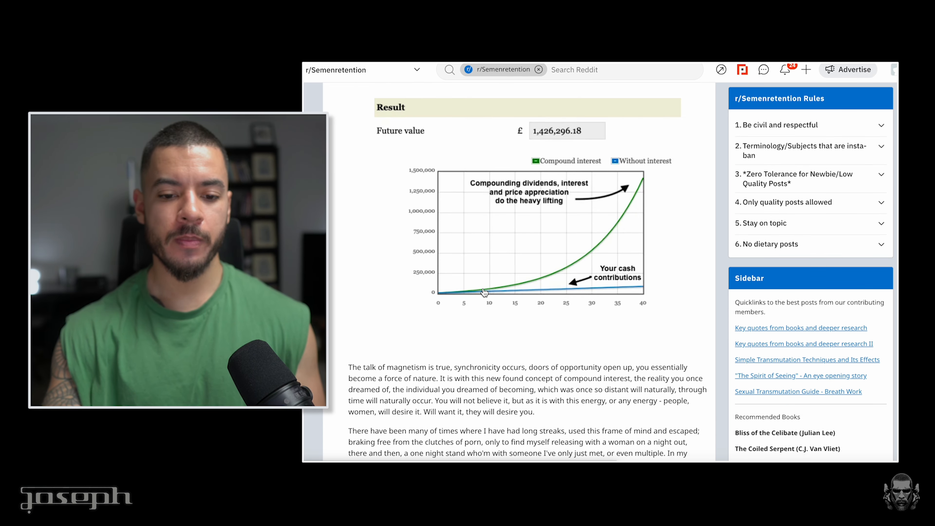
{"action": "scroll", "scroll_direction": "down", "scroll_amount": 3}
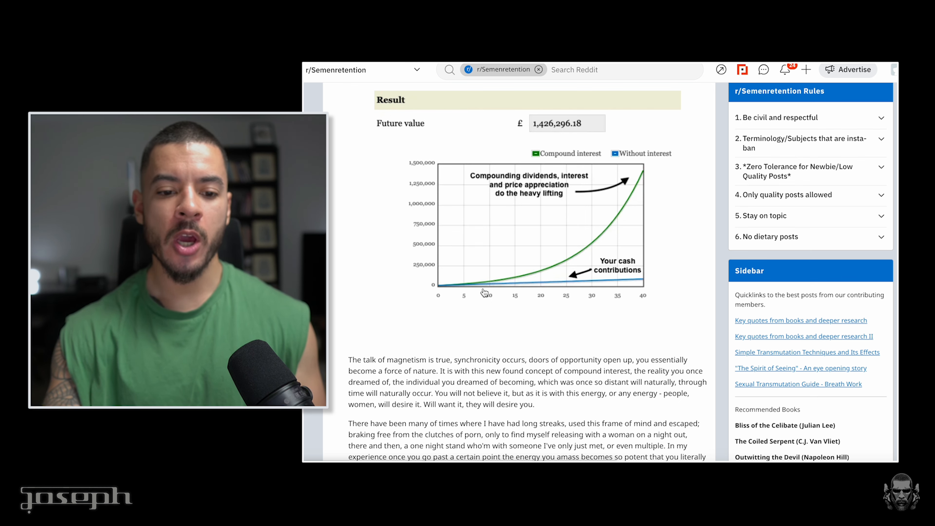
{"action": "scroll", "scroll_direction": "down", "scroll_amount": 3}
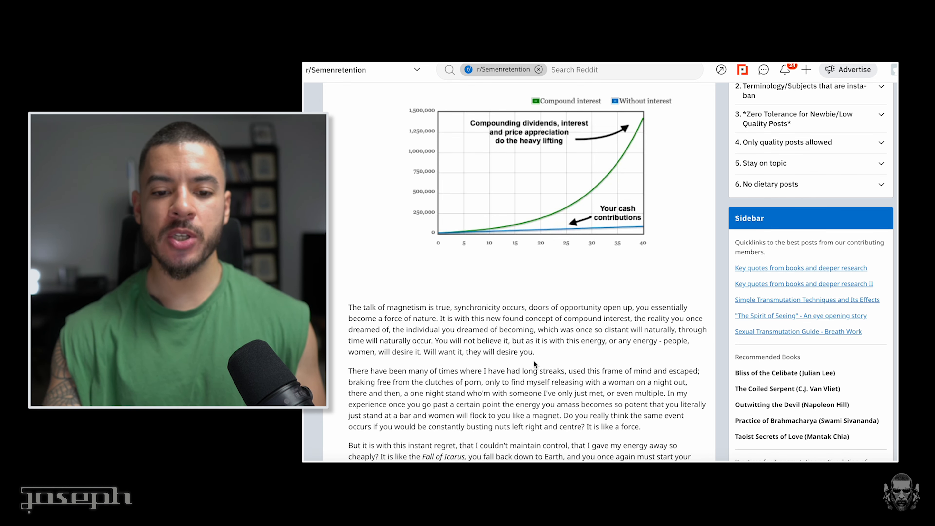
{"action": "scroll", "scroll_direction": "down", "scroll_amount": 3}
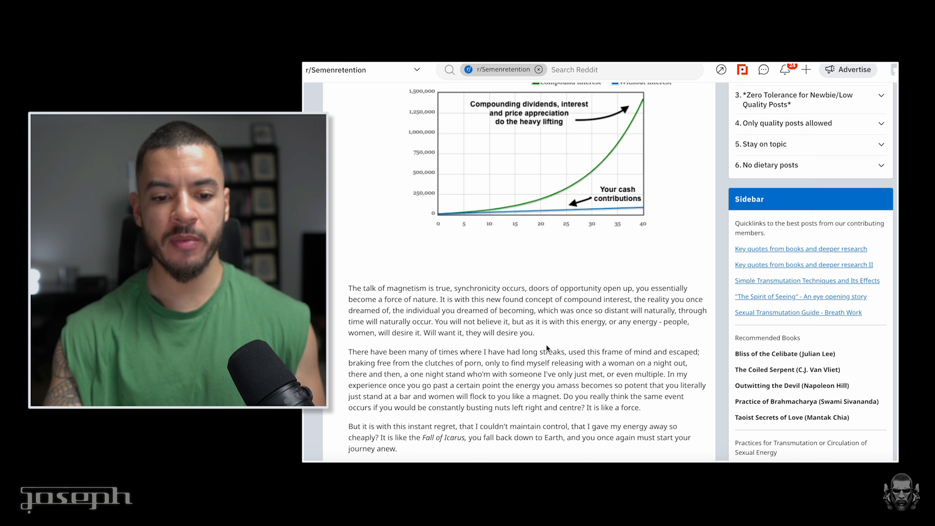
{"action": "mouse_move", "coordinate": [546, 348]}
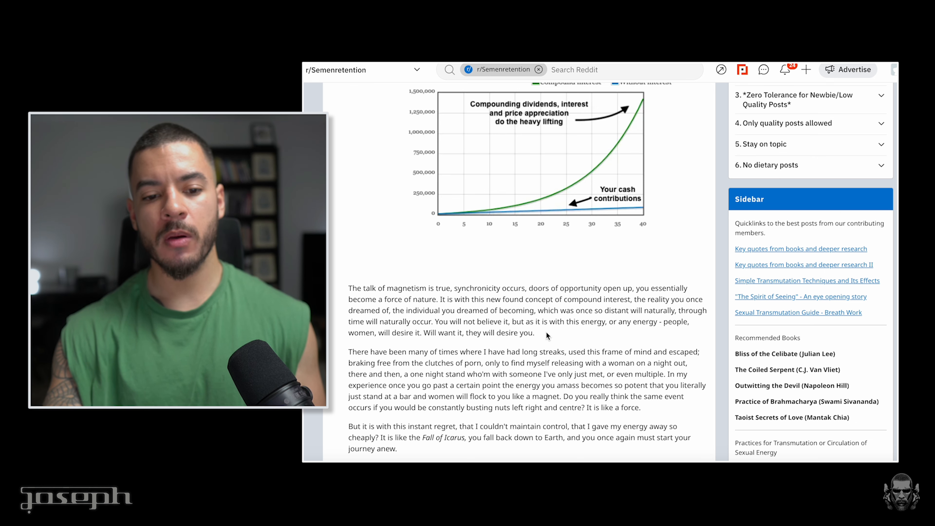
{"action": "scroll", "scroll_direction": "down", "scroll_amount": 3}
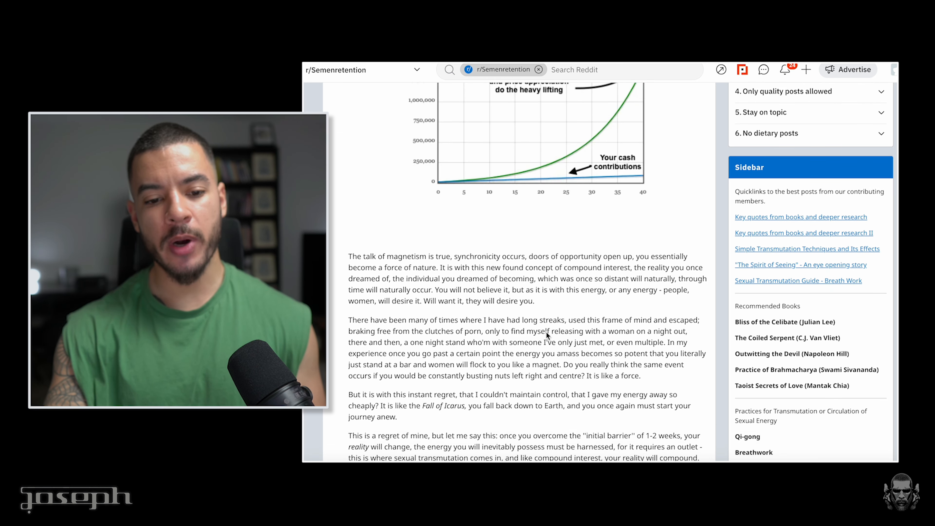
{"action": "mouse_move", "coordinate": [549, 301]}
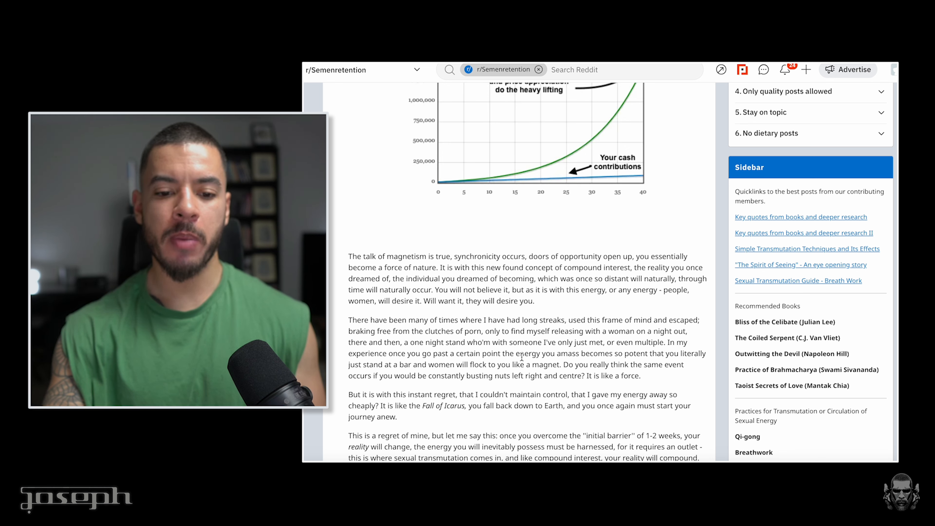
{"action": "scroll", "scroll_direction": "down", "scroll_amount": 3}
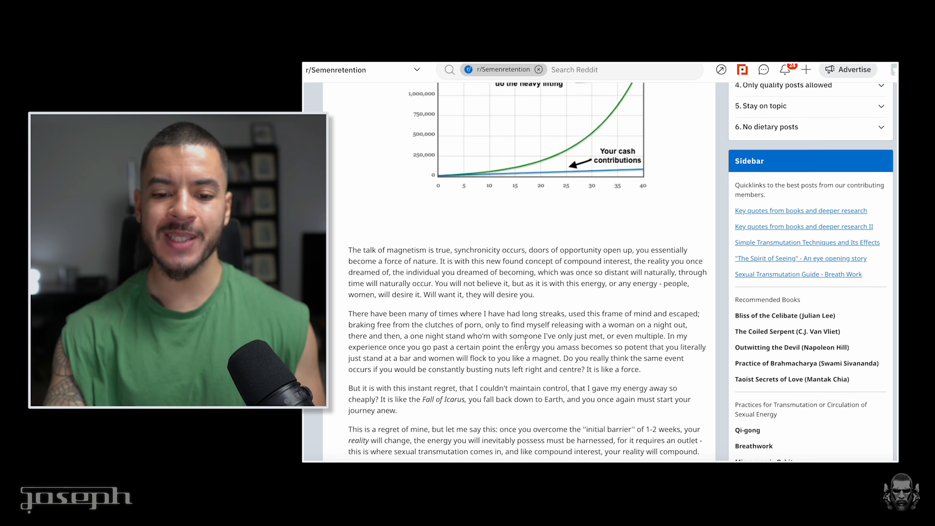
{"action": "scroll", "scroll_direction": "down", "scroll_amount": 3}
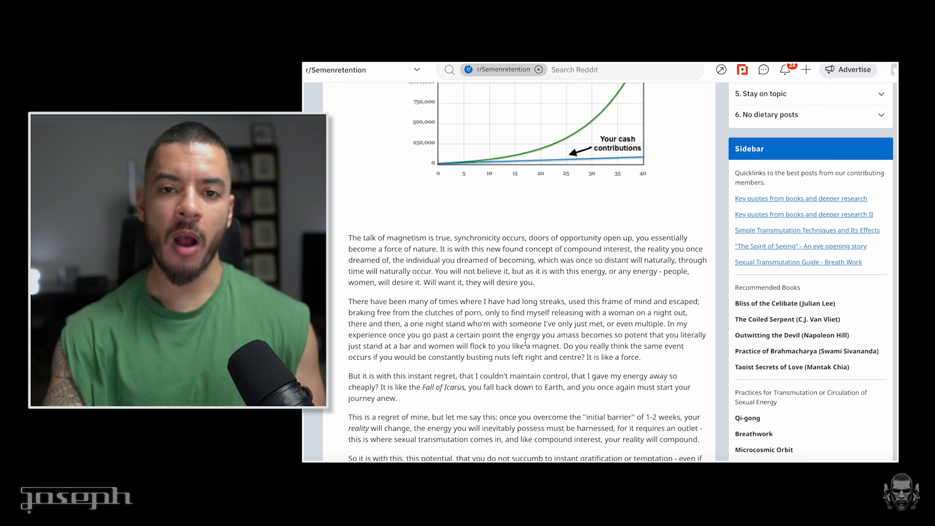
{"action": "scroll", "scroll_direction": "down", "scroll_amount": 3}
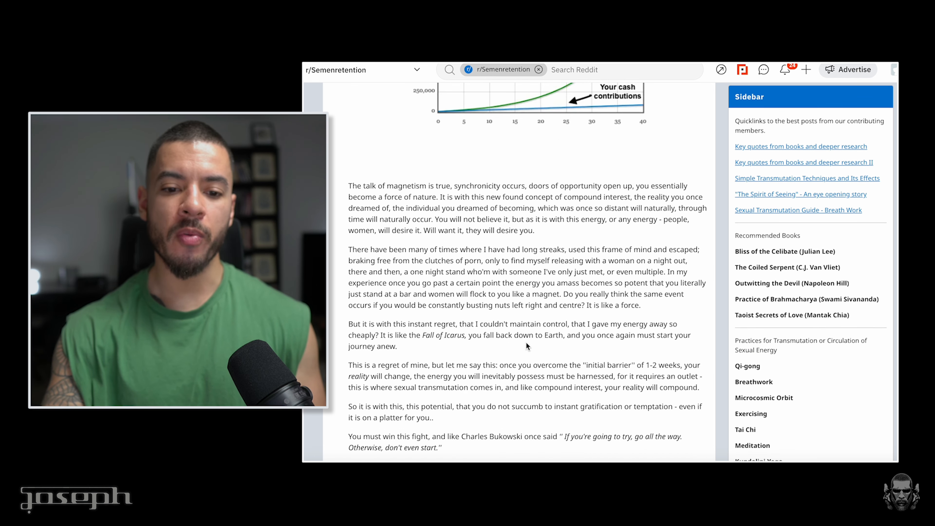
{"action": "mouse_move", "coordinate": [409, 346]}
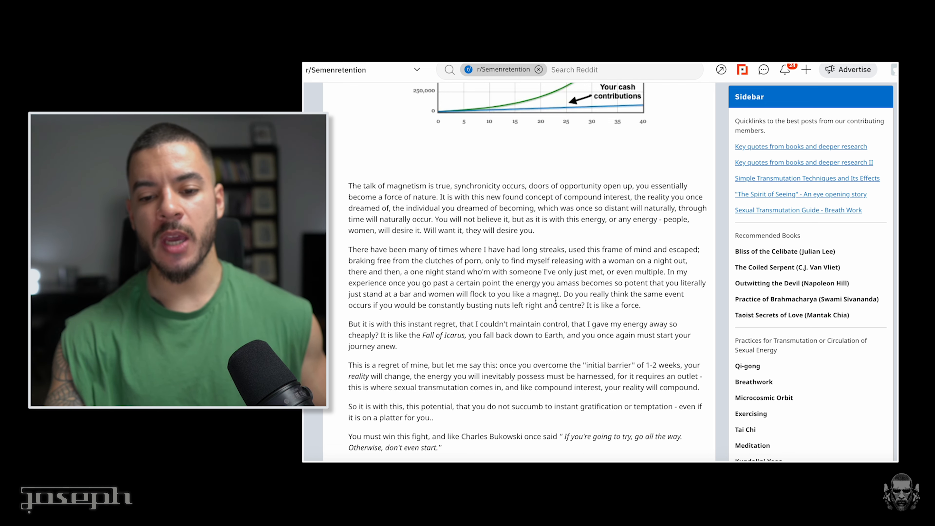
{"action": "scroll", "scroll_direction": "down", "scroll_amount": 3}
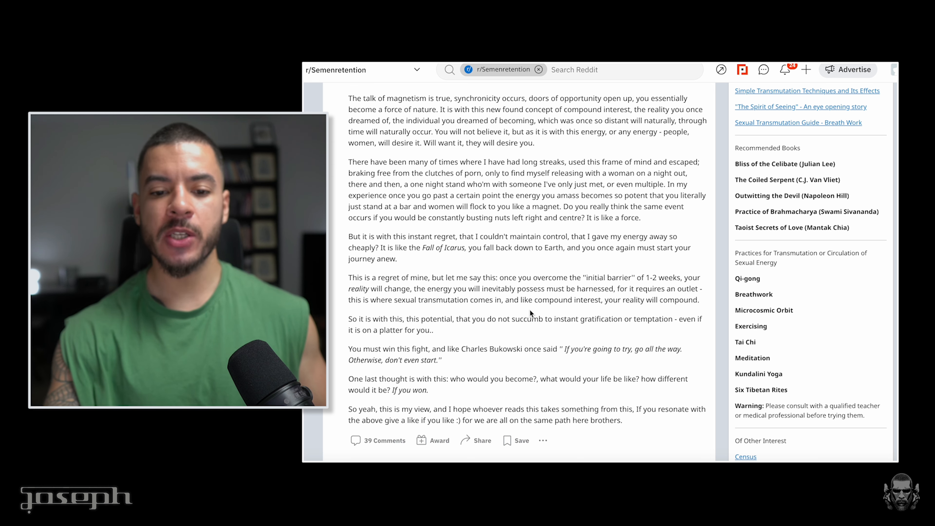
{"action": "scroll", "scroll_direction": "down", "scroll_amount": 3}
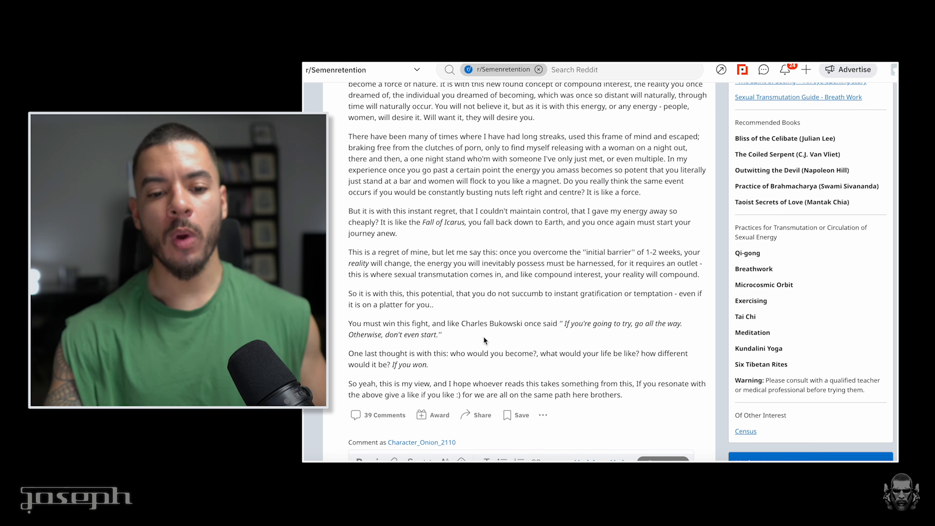
{"action": "scroll", "scroll_direction": "down", "scroll_amount": 3}
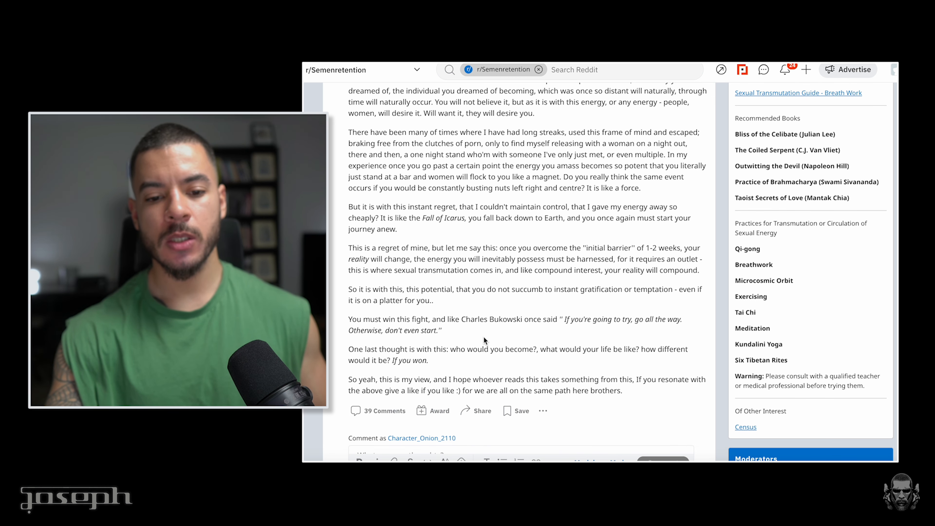